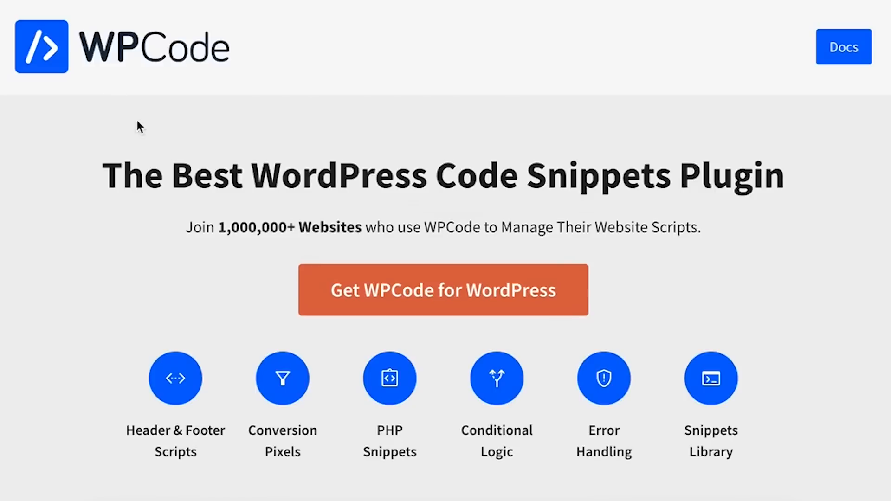
pyautogui.moveTo(428, 311)
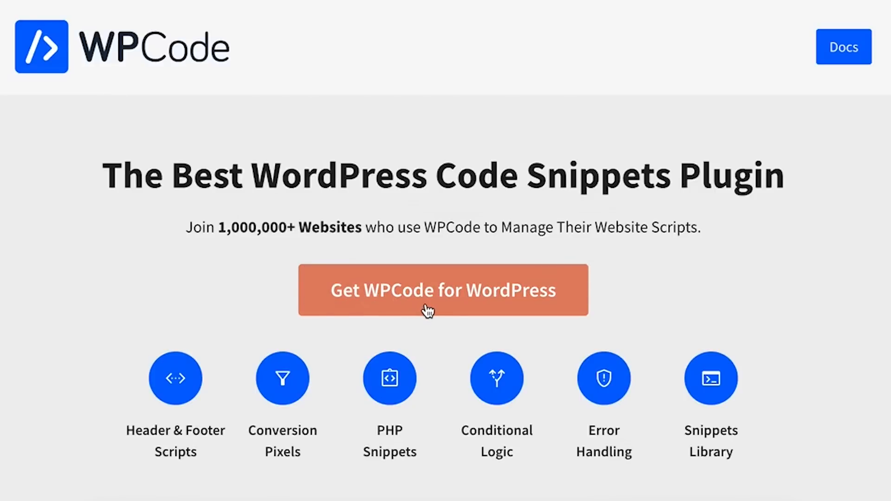
# Step: Follow 'Get WPCode for WordPress' to reach the Add Snippet library in WordPress
pyautogui.click(443, 289)
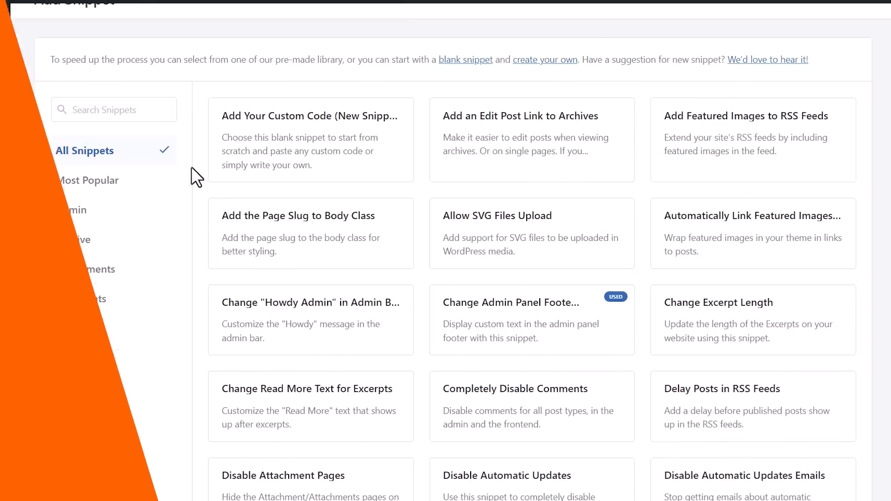
# Step: Scroll down and back up through the Add Snippet library's ready-made snippets
pyautogui.scroll(-3)
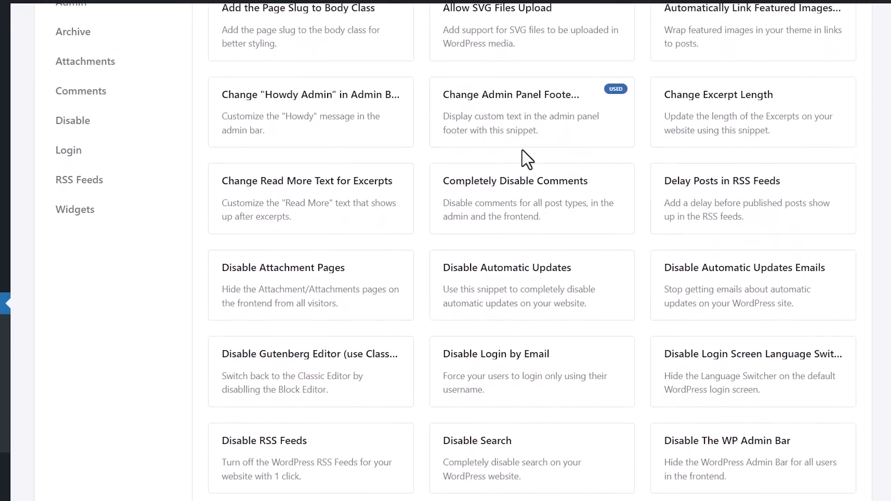
pyautogui.scroll(3)
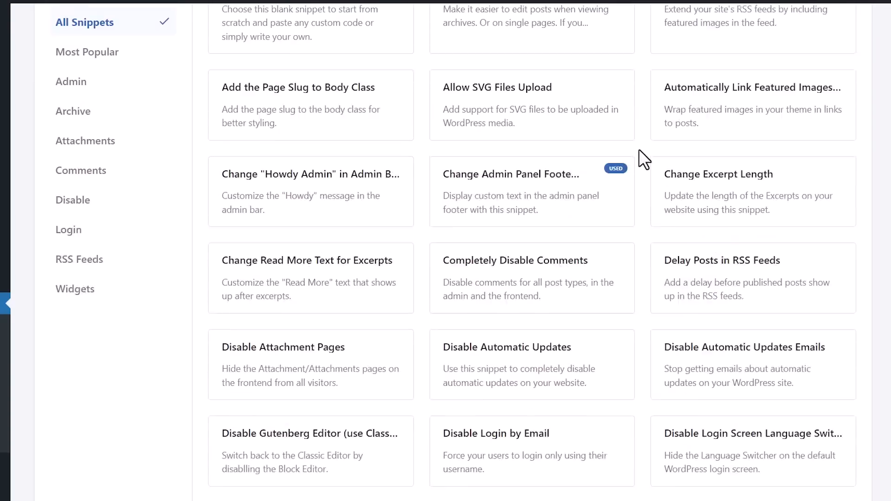
pyautogui.scroll(3)
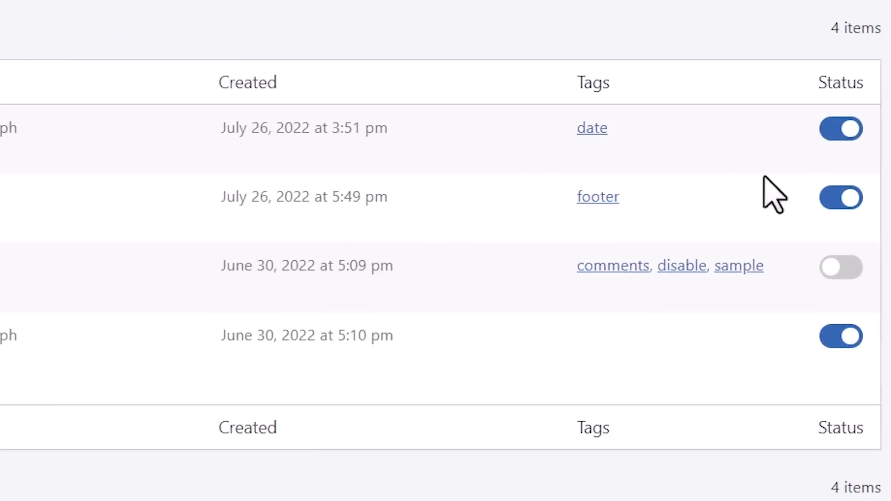
pyautogui.moveTo(840, 312)
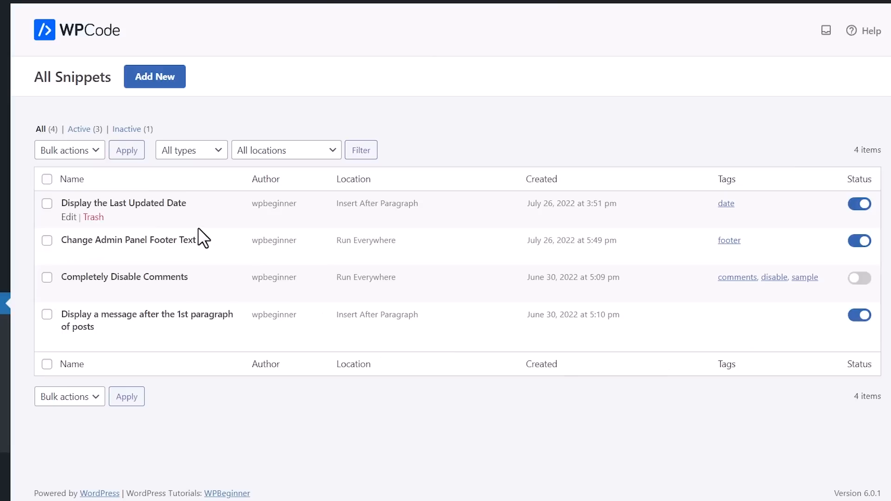
# Step: Start a new snippet from All Snippets to open the Most Popular library
pyautogui.click(154, 76)
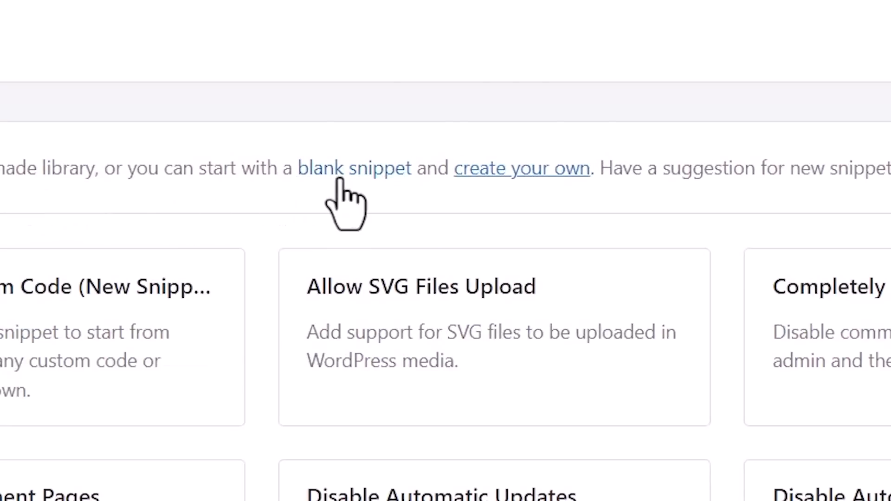
pyautogui.moveTo(219, 259)
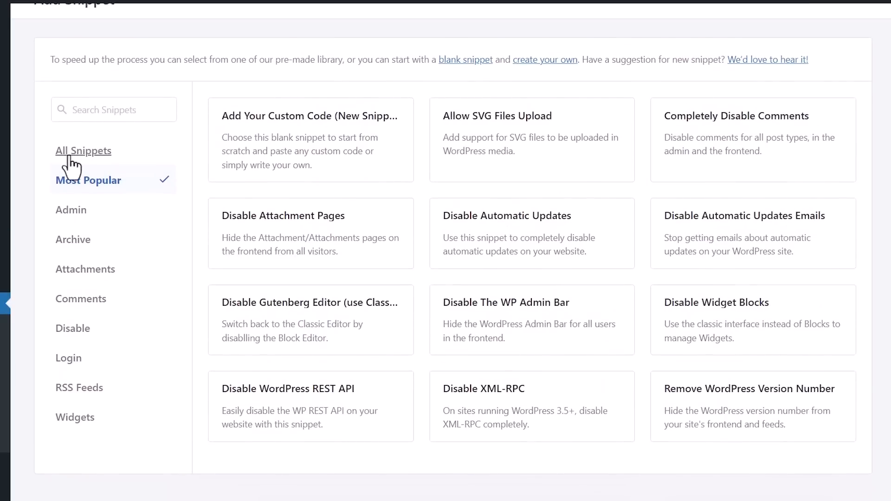
# Step: Switch the library to the All Snippets category and scroll through the list
pyautogui.click(83, 149)
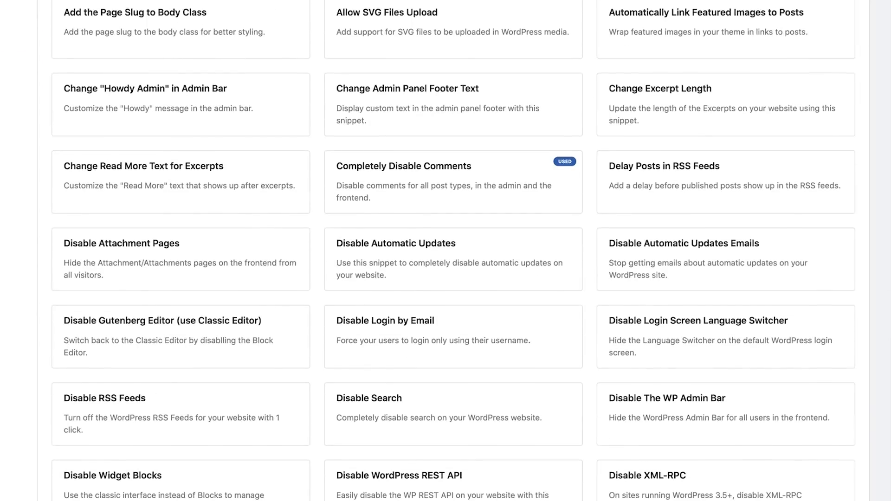
pyautogui.scroll(-3)
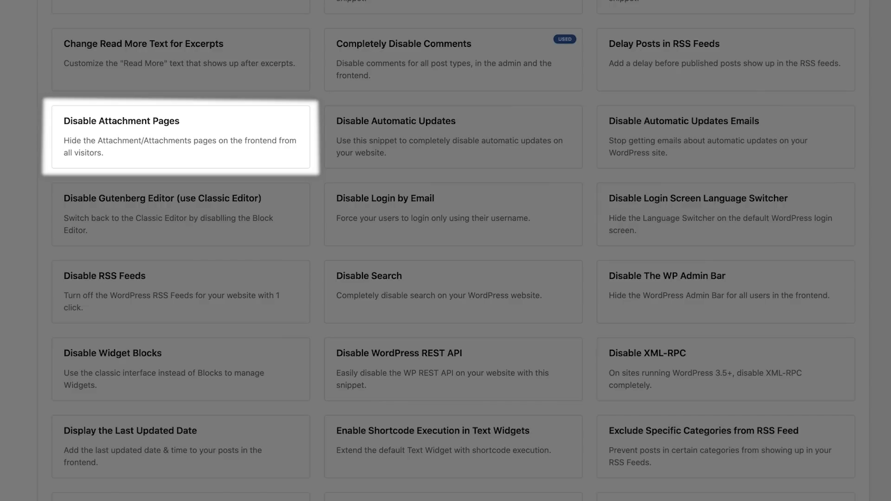
pyautogui.moveTo(180, 214)
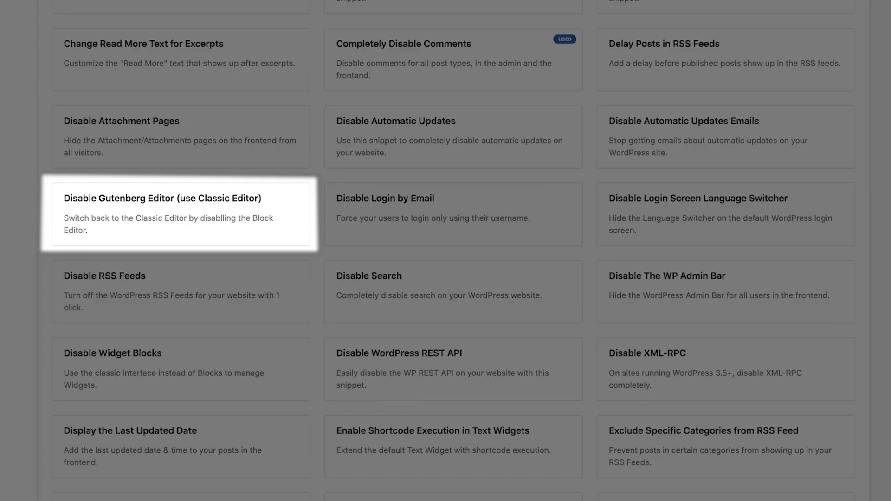
pyautogui.moveTo(724, 291)
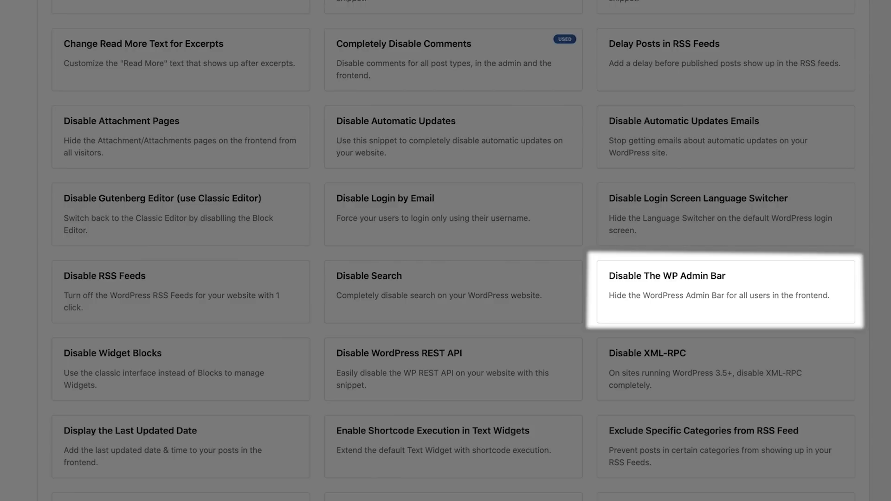
pyautogui.moveTo(725, 369)
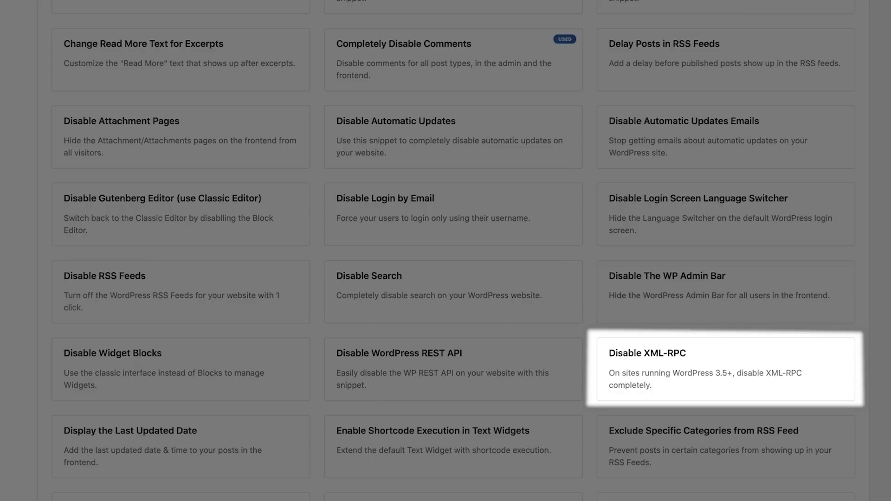
pyautogui.moveTo(453, 60)
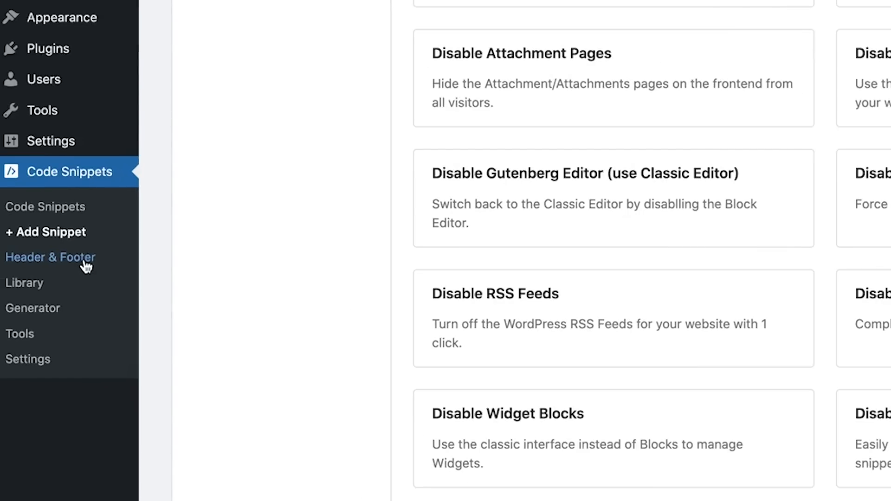
# Step: View the Header & Footer scripts page, then go to the Snippet Library
pyautogui.click(50, 256)
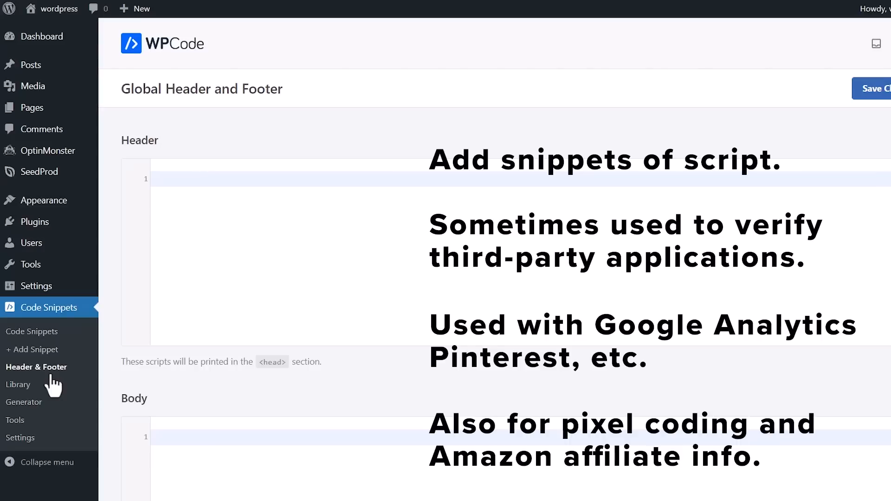
pyautogui.click(17, 385)
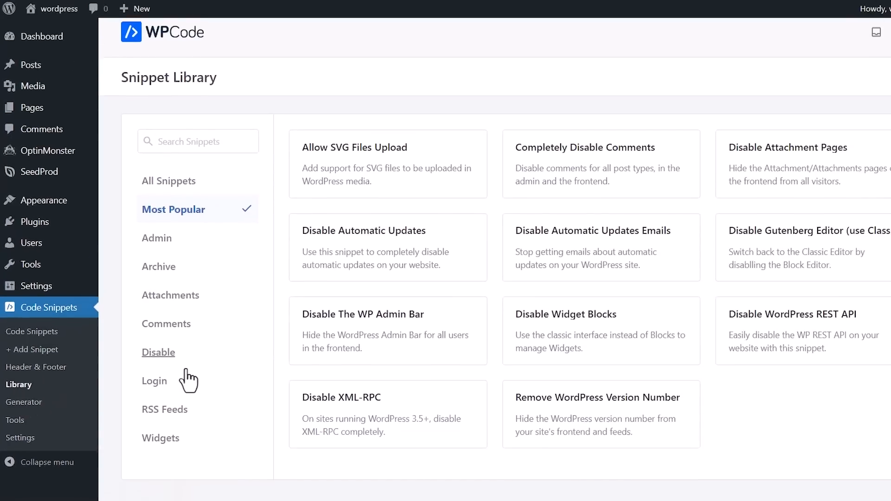
# Step: Tour the Generator page's Post Type, Taxonomy and Sidebar tools, then open Import
pyautogui.scroll(-3)
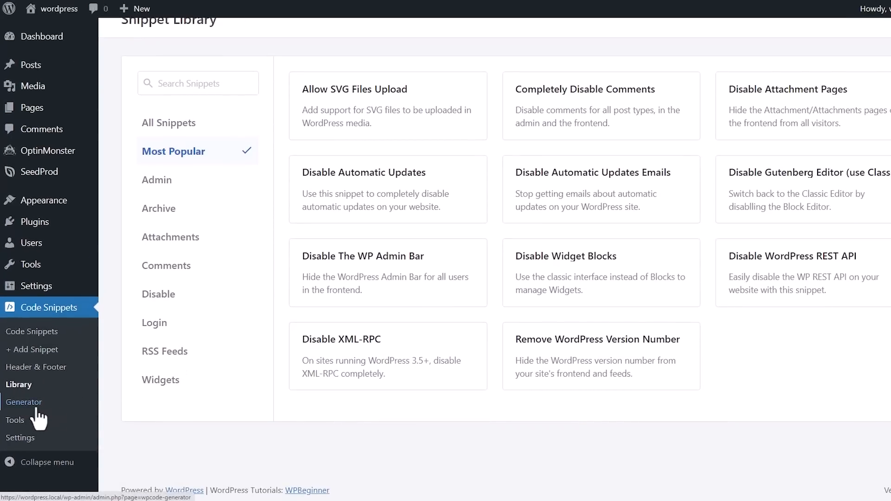
pyautogui.click(24, 402)
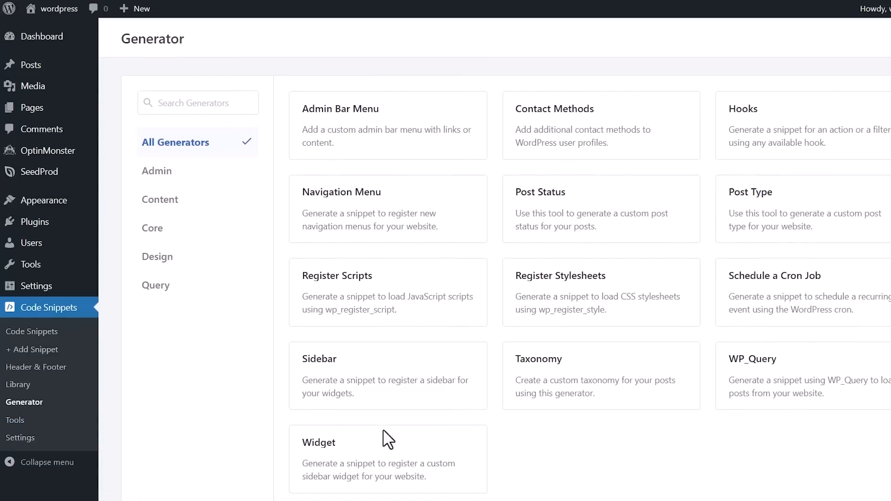
pyautogui.moveTo(735, 491)
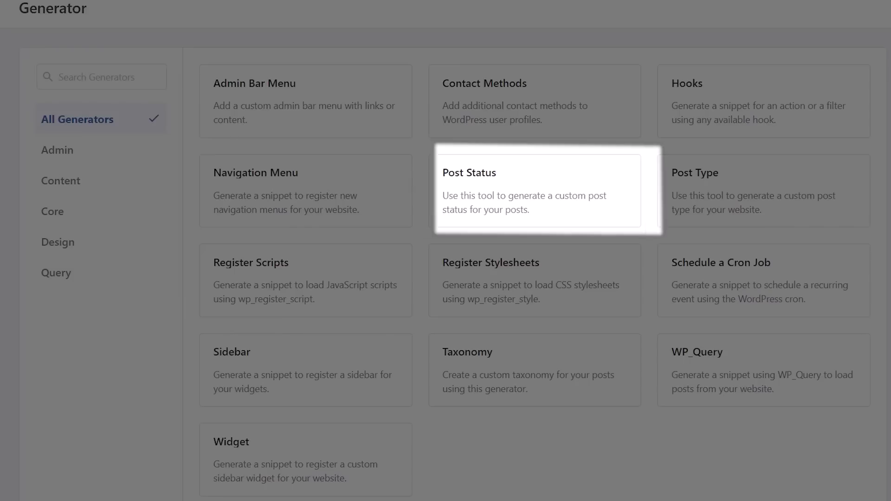
pyautogui.moveTo(763, 190)
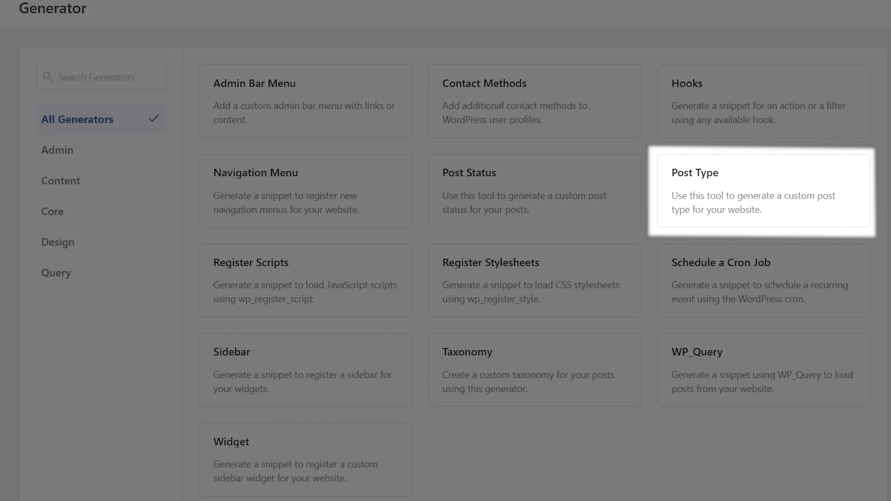
pyautogui.moveTo(533, 370)
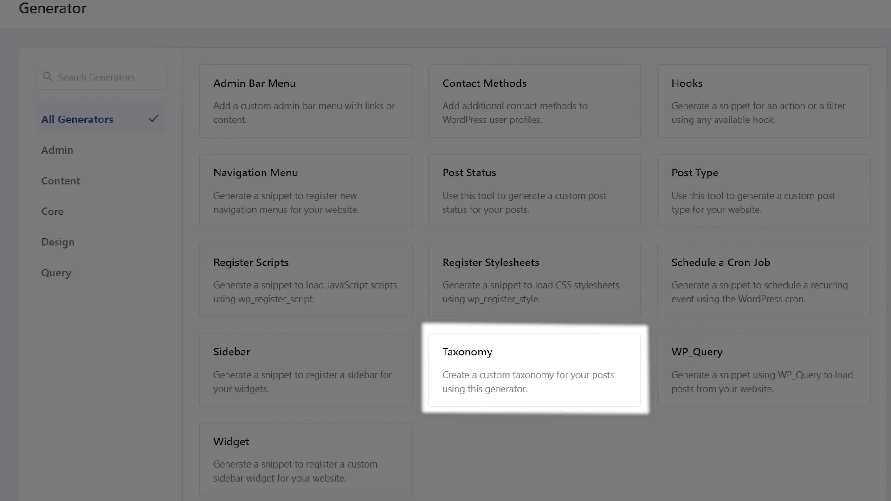
pyautogui.moveTo(649, 257)
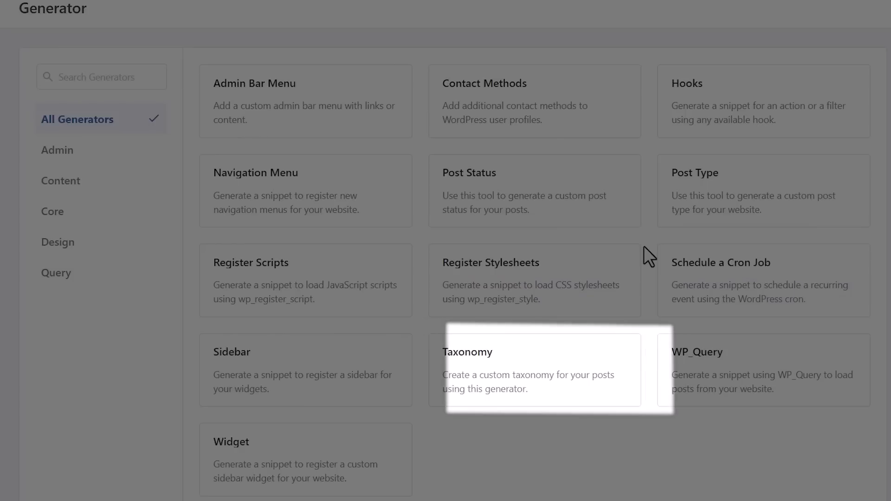
pyautogui.moveTo(763, 369)
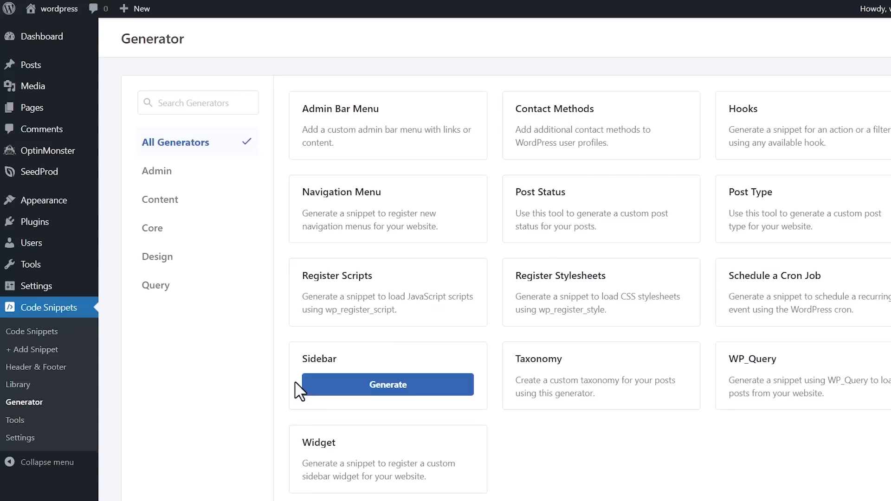
pyautogui.click(15, 420)
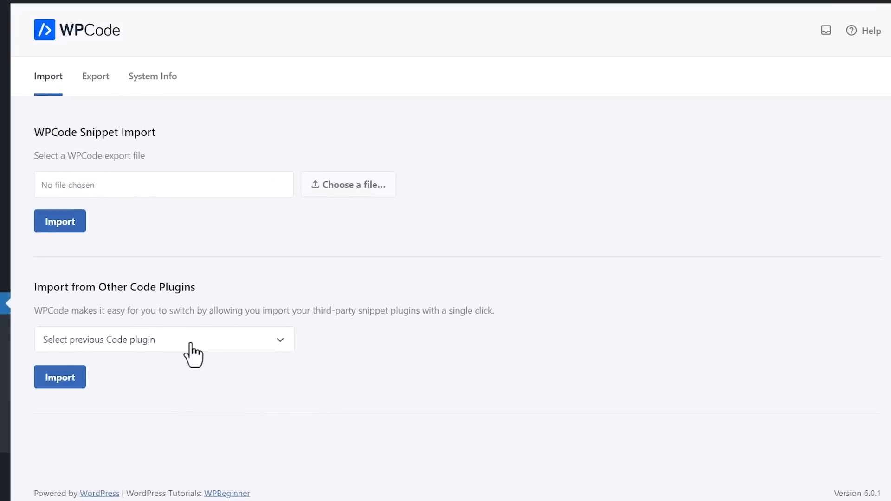
pyautogui.moveTo(314, 254)
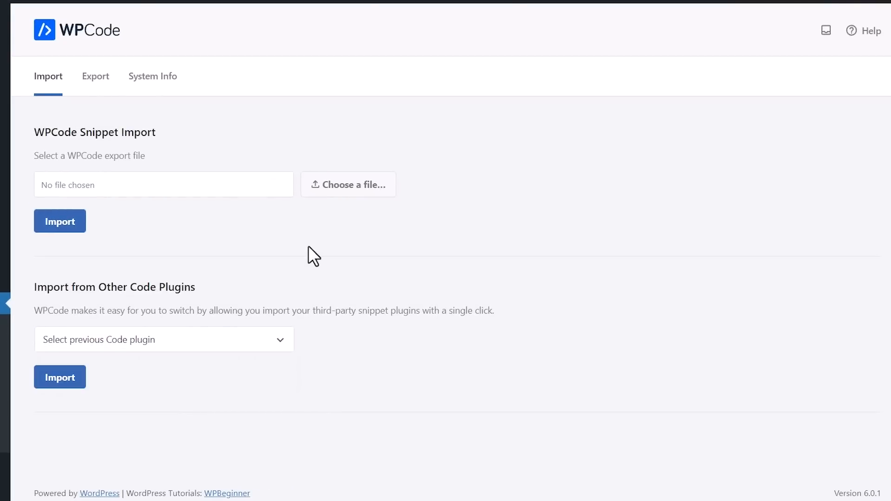
# Step: View the Export tab on Tools, then switch to System Info
pyautogui.click(96, 76)
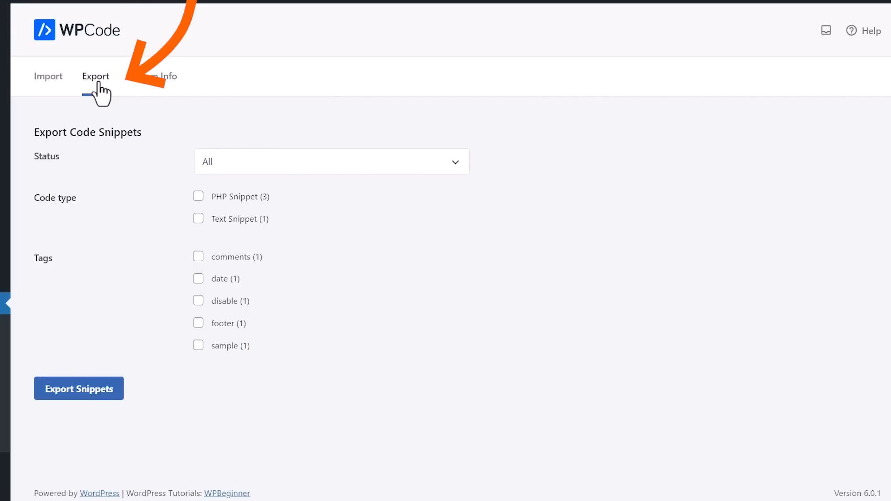
pyautogui.moveTo(126, 89)
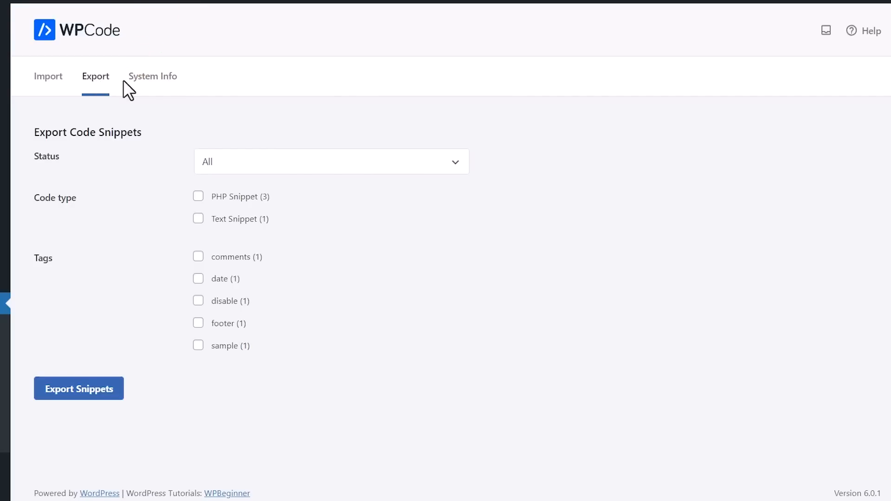
pyautogui.click(153, 76)
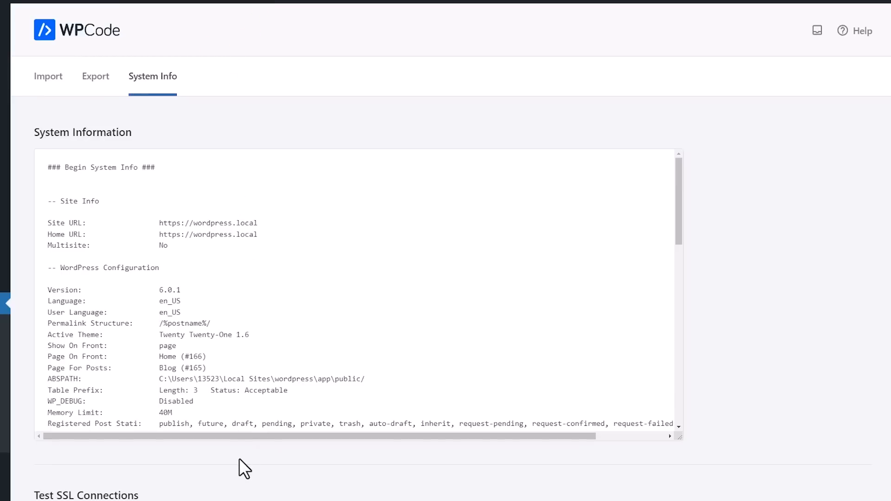
# Step: Scroll past System Info to Test SSL Connections, then open Code Snippets Settings
pyautogui.scroll(-3)
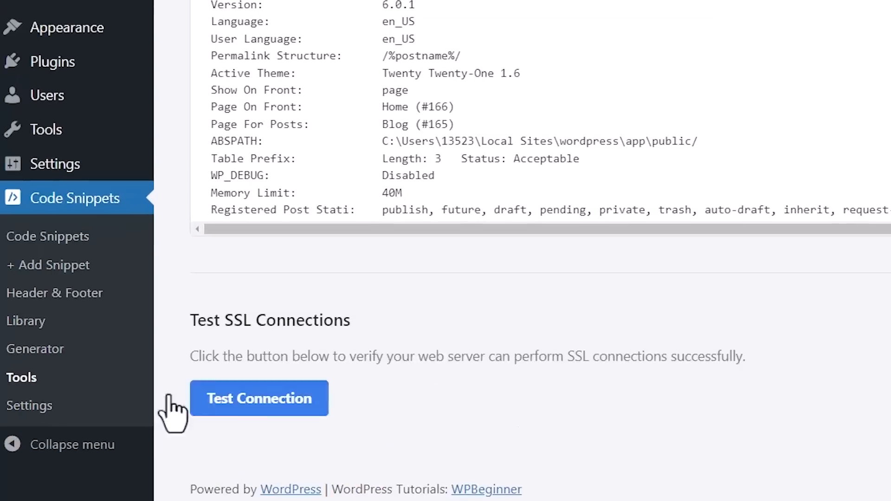
pyautogui.click(28, 405)
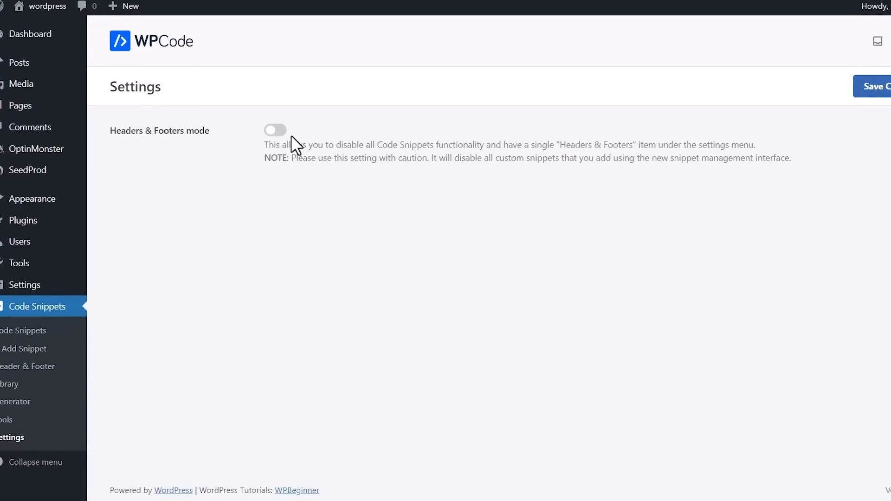
# Step: Enable and save Headers & Footers mode, disable and save it, then return to All Snippets
pyautogui.click(275, 130)
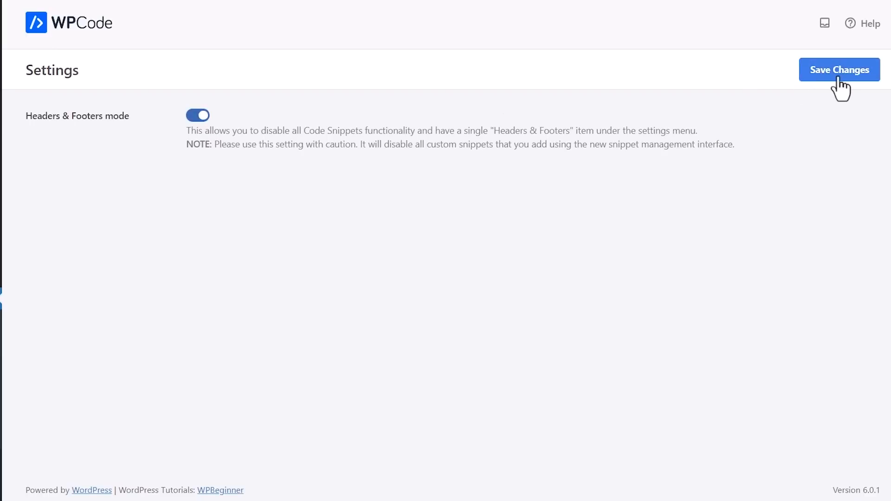
pyautogui.click(840, 70)
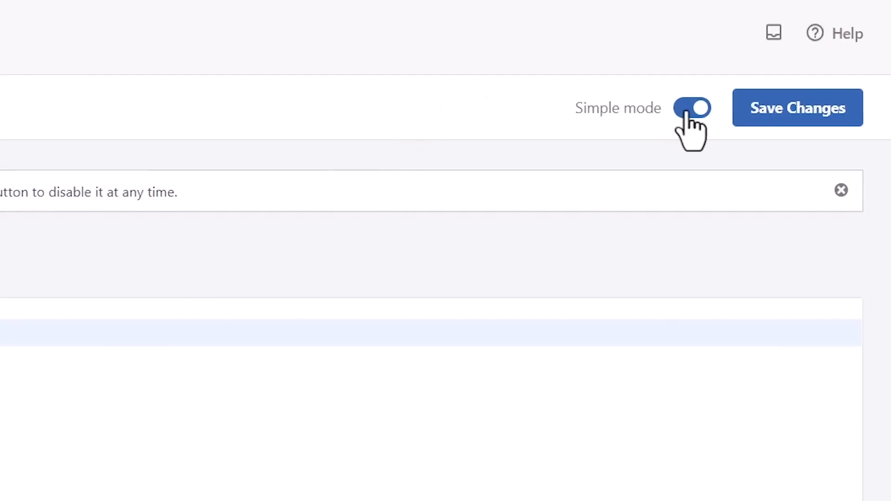
pyautogui.click(691, 109)
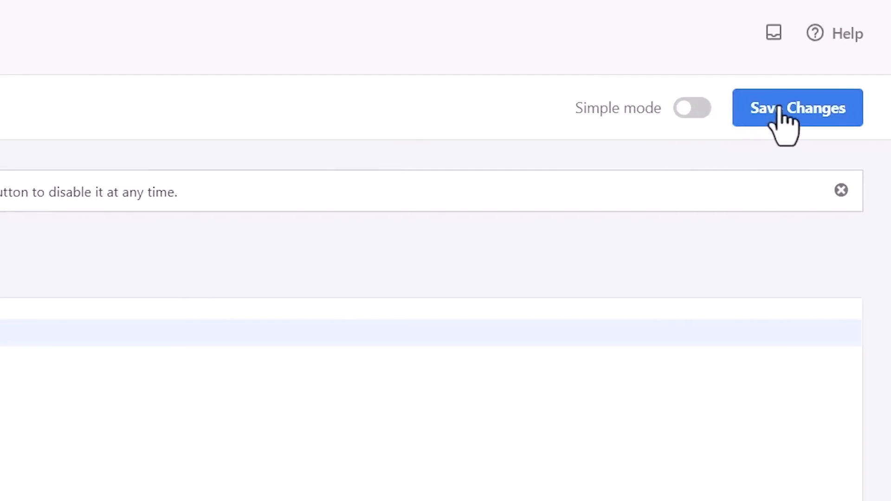
pyautogui.click(797, 108)
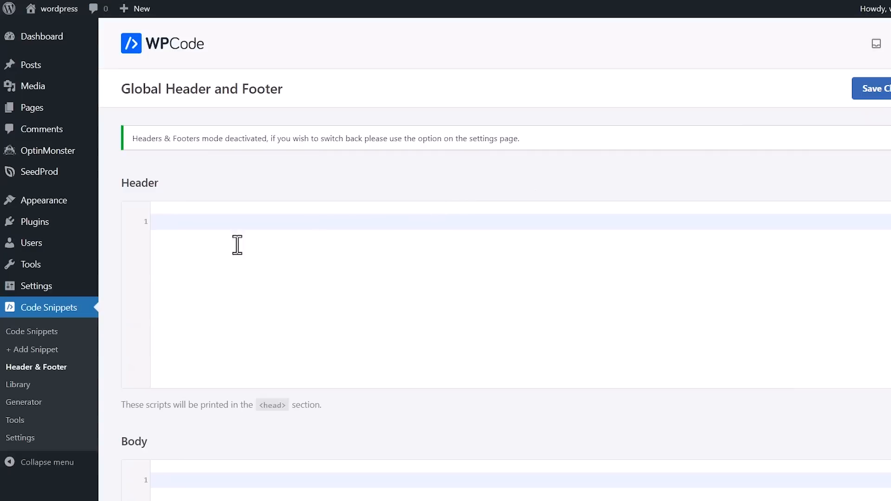
pyautogui.click(32, 331)
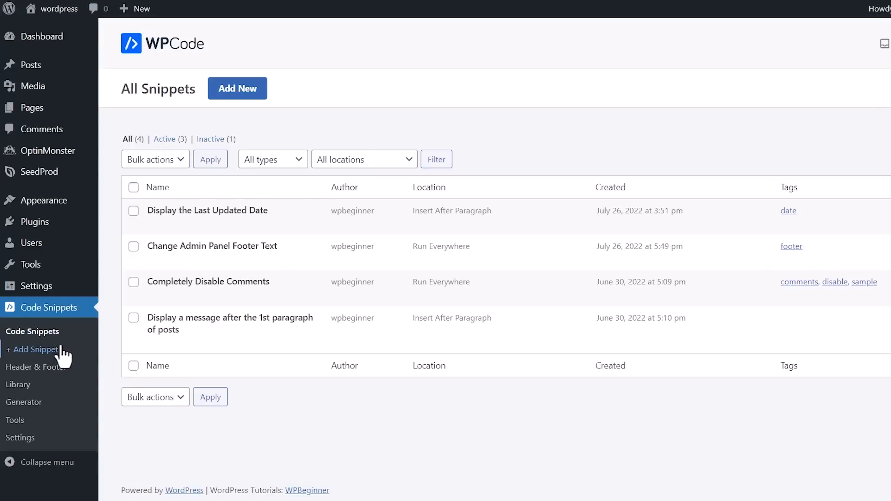
pyautogui.moveTo(165, 233)
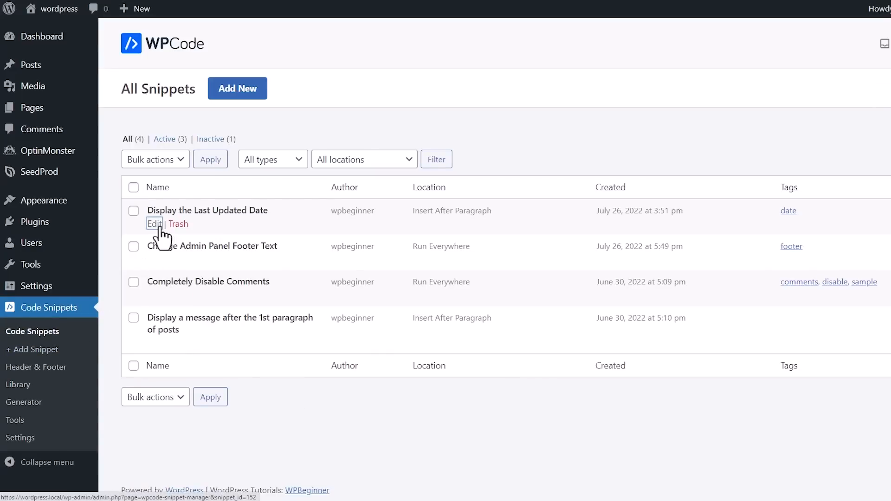
# Step: Edit Display the Last Updated Date and scroll to its Auto Insert after paragraph 3 setting
pyautogui.click(154, 224)
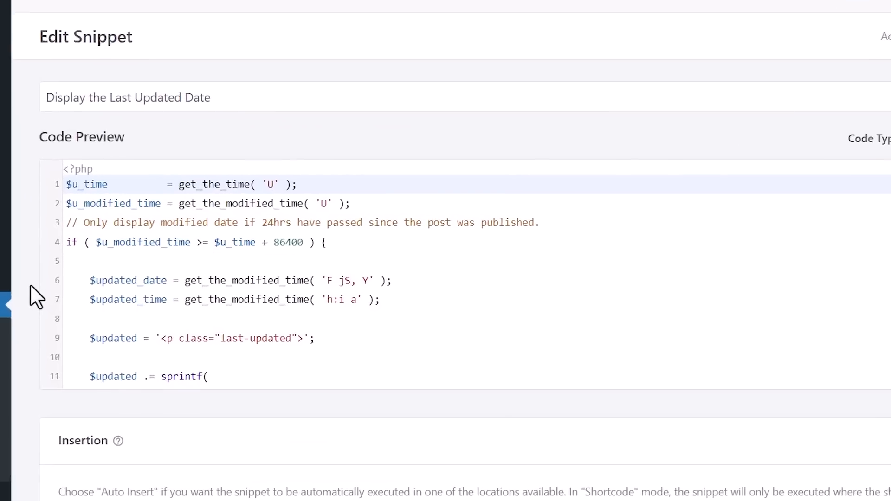
pyautogui.scroll(-3)
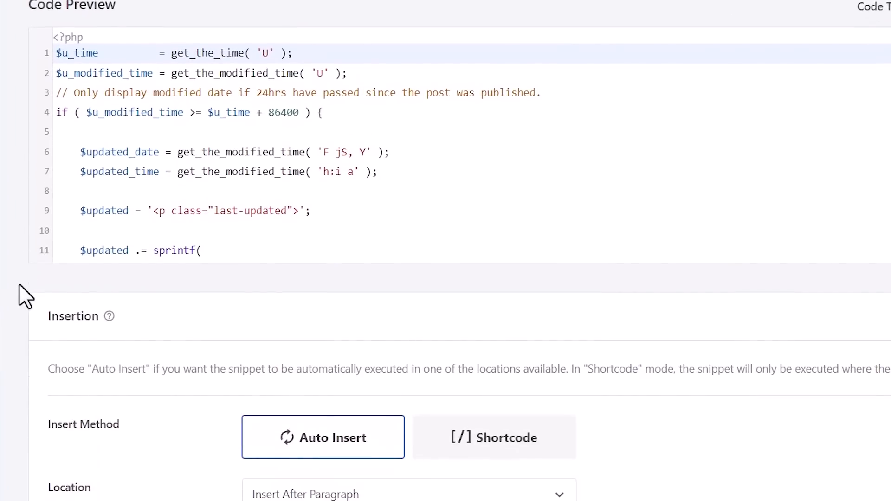
pyautogui.scroll(-3)
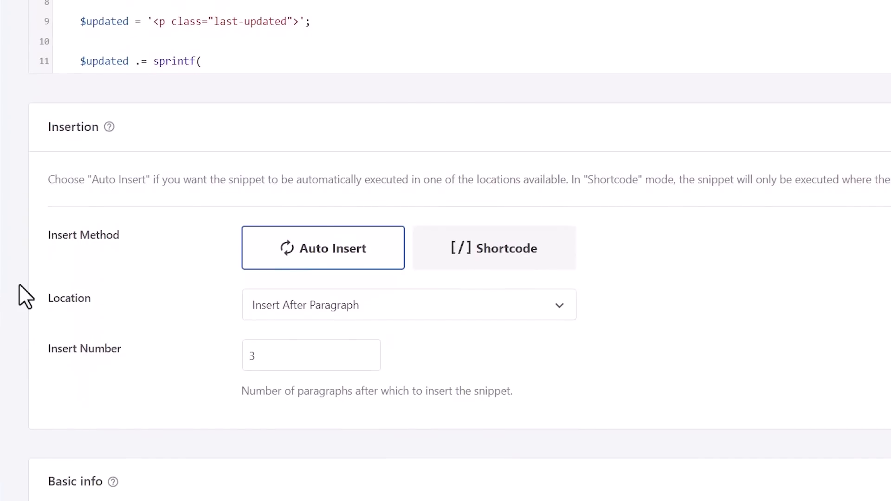
pyautogui.scroll(-3)
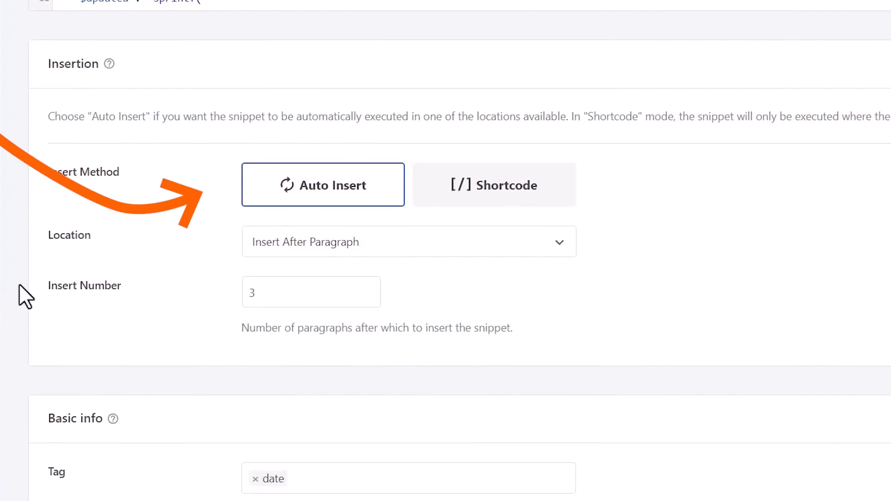
pyautogui.click(408, 241)
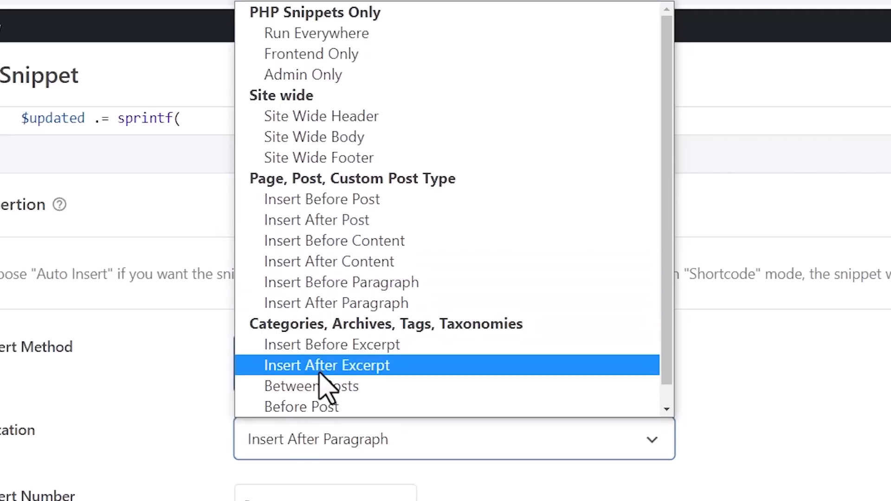
pyautogui.moveTo(381, 283)
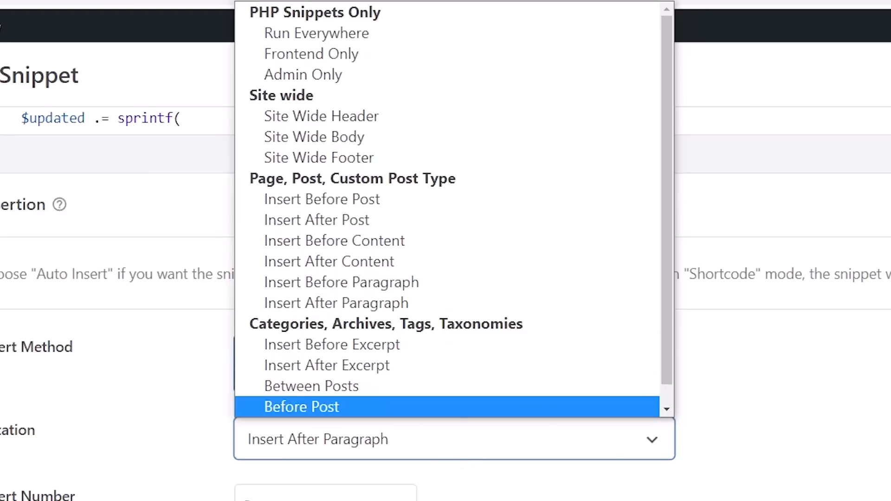
pyautogui.click(418, 205)
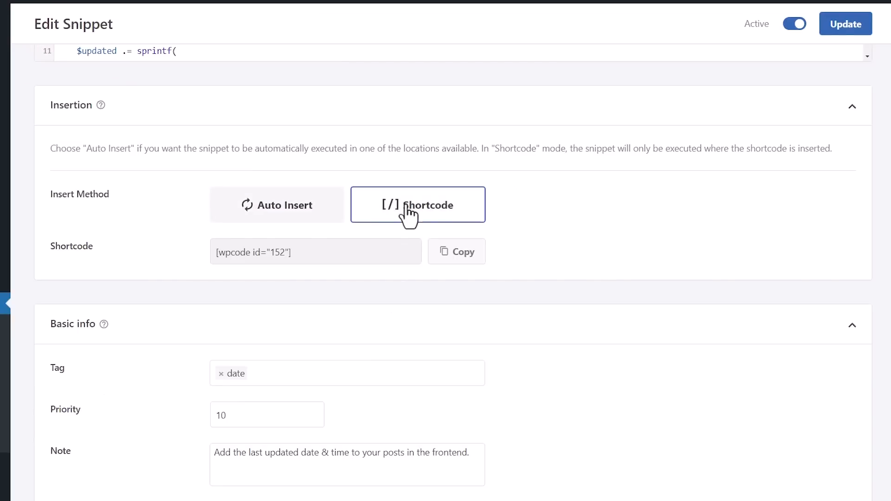
pyautogui.moveTo(365, 248)
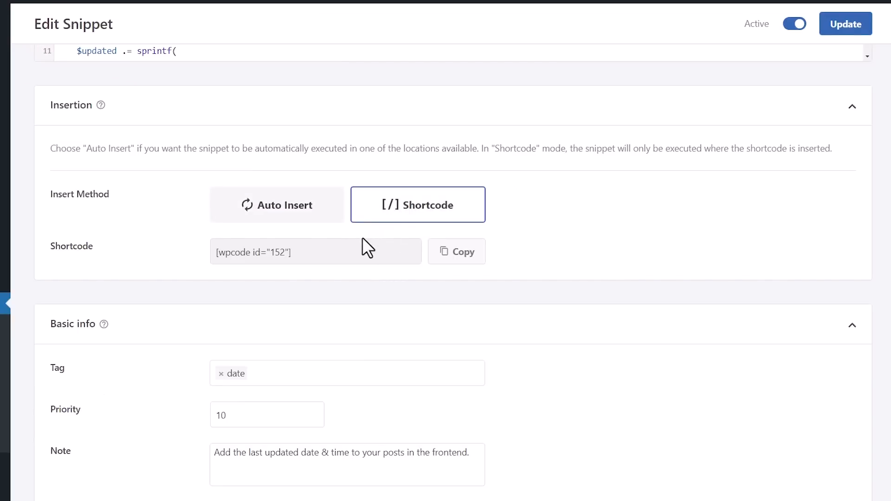
pyautogui.click(277, 205)
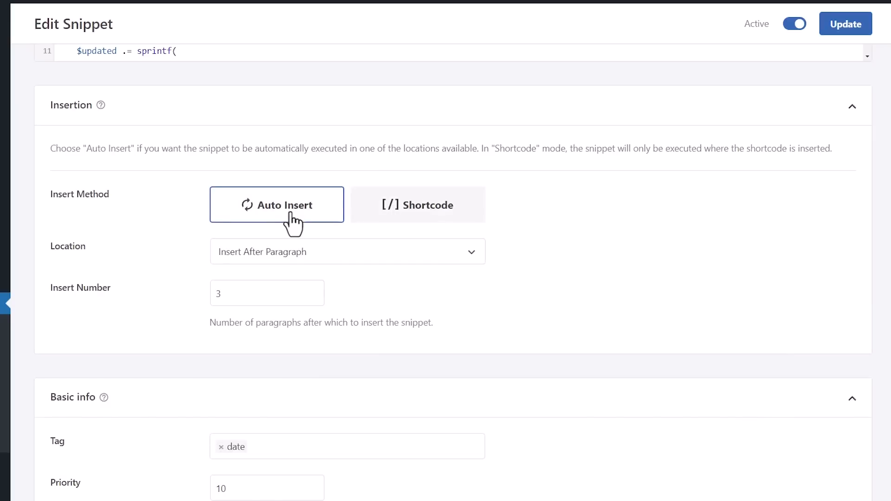
pyautogui.scroll(-3)
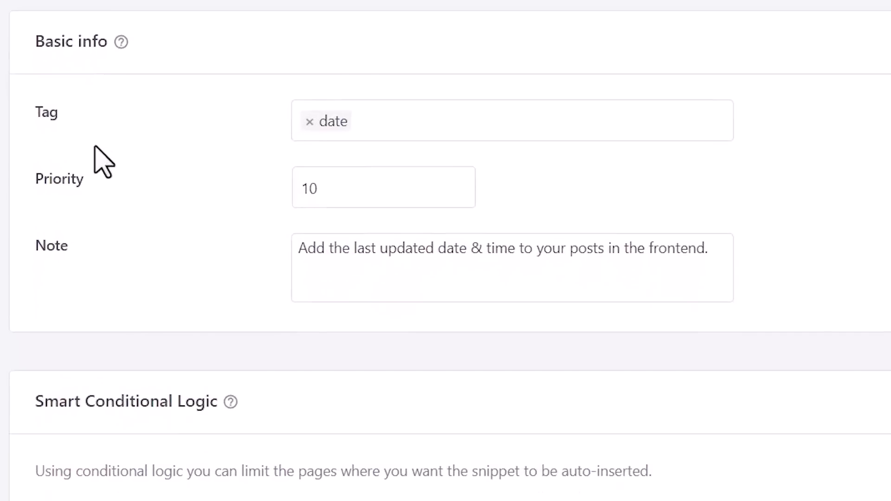
pyautogui.moveTo(430, 129)
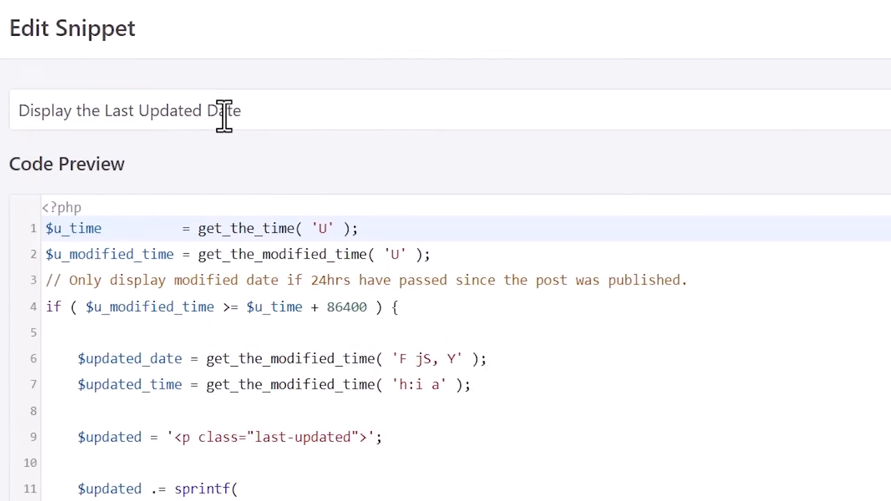
pyautogui.scroll(-3)
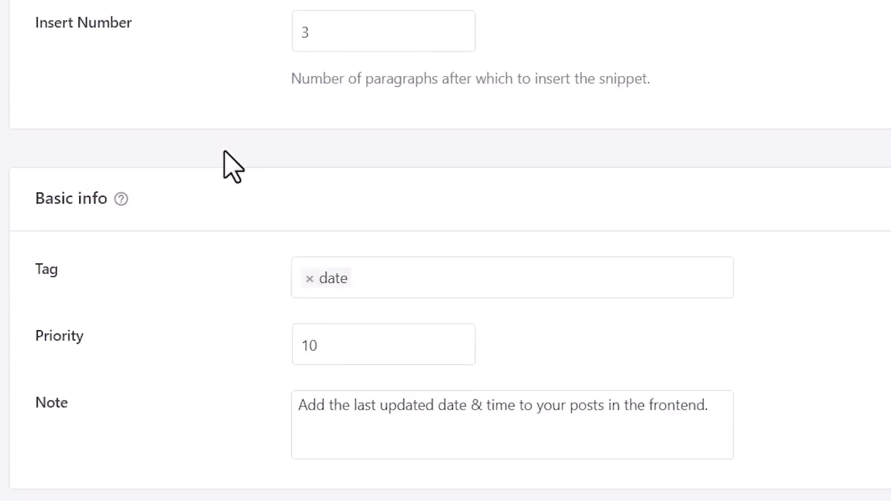
pyautogui.scroll(-3)
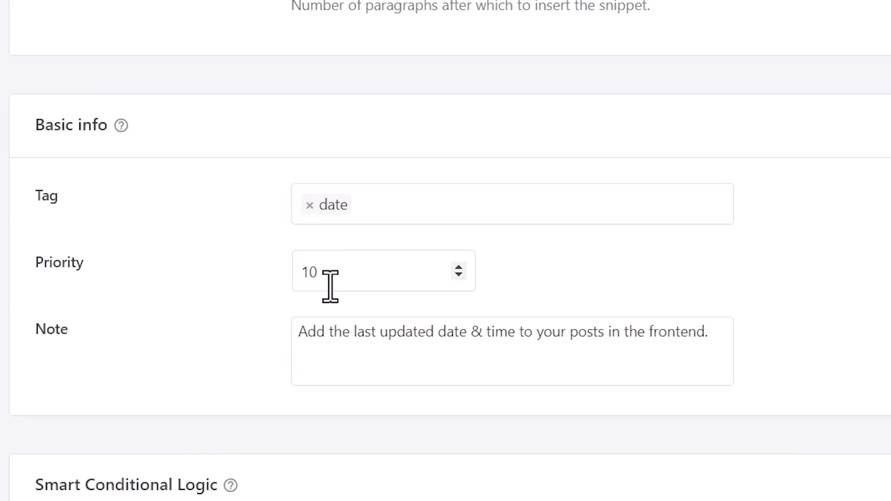
pyautogui.moveTo(349, 347)
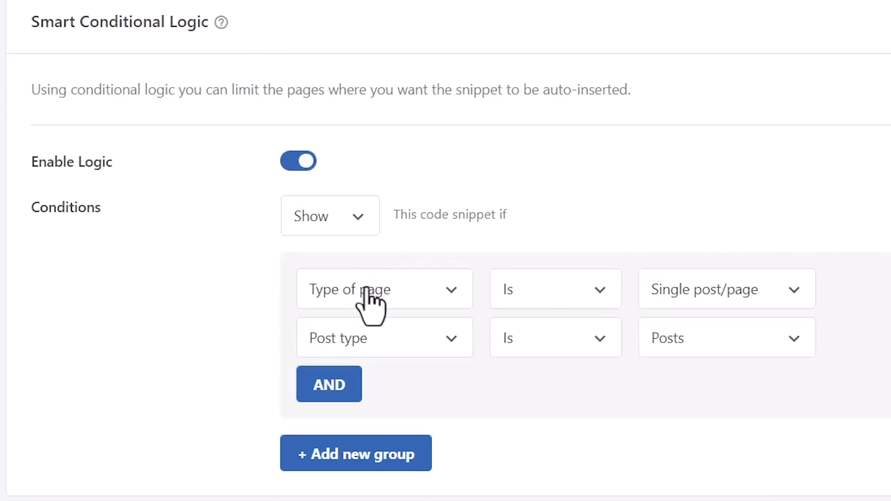
pyautogui.click(384, 289)
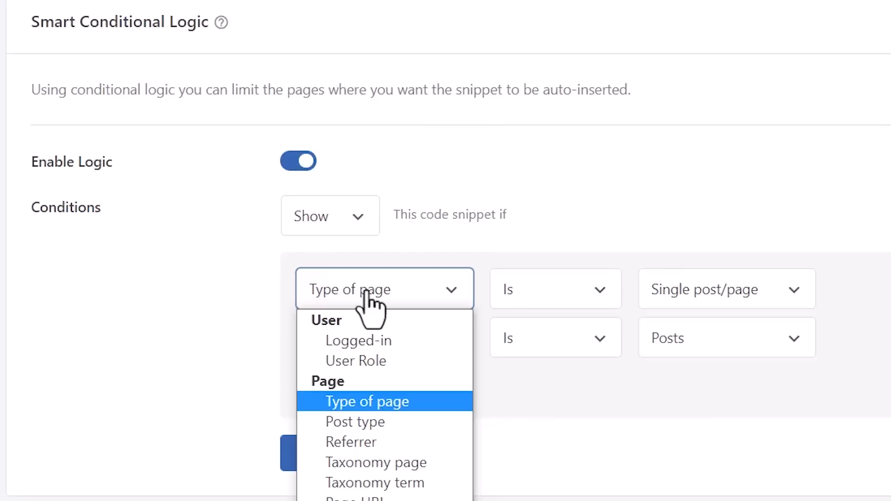
pyautogui.moveTo(495, 333)
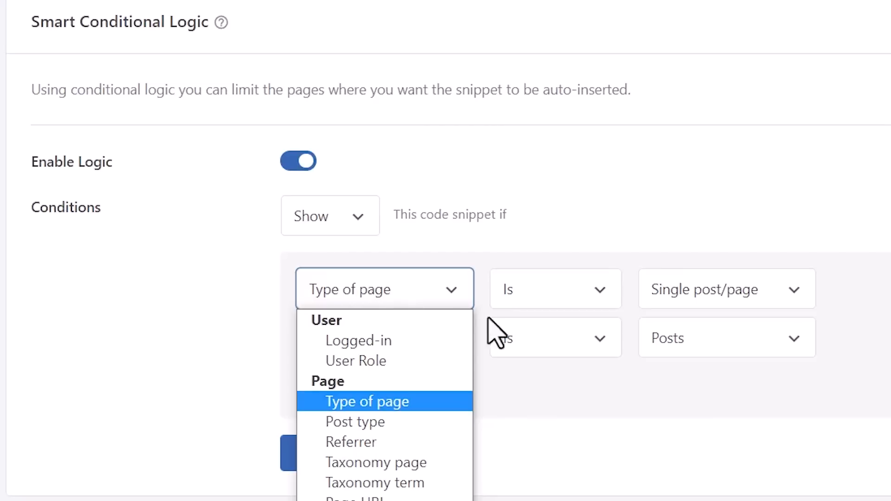
pyautogui.click(726, 288)
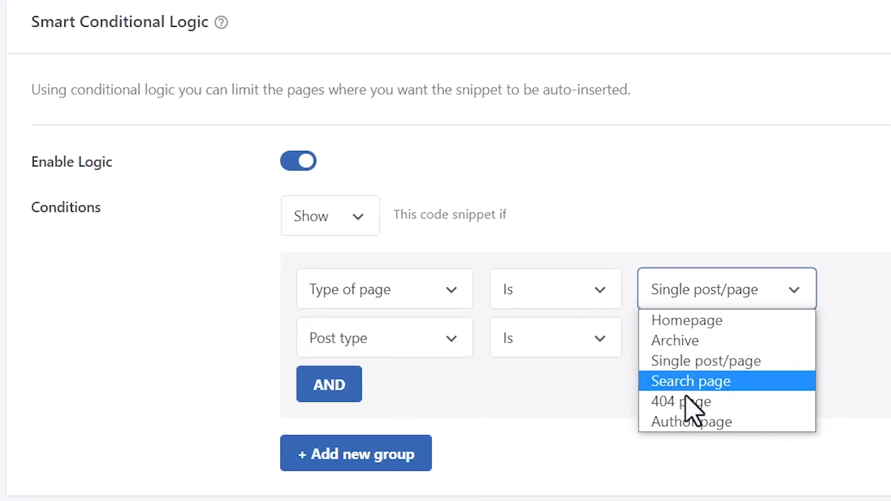
pyautogui.click(689, 380)
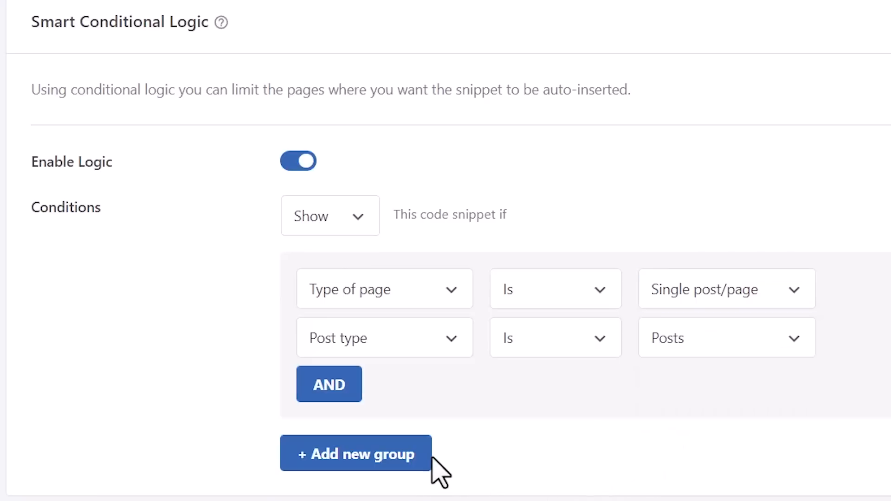
pyautogui.moveTo(500, 486)
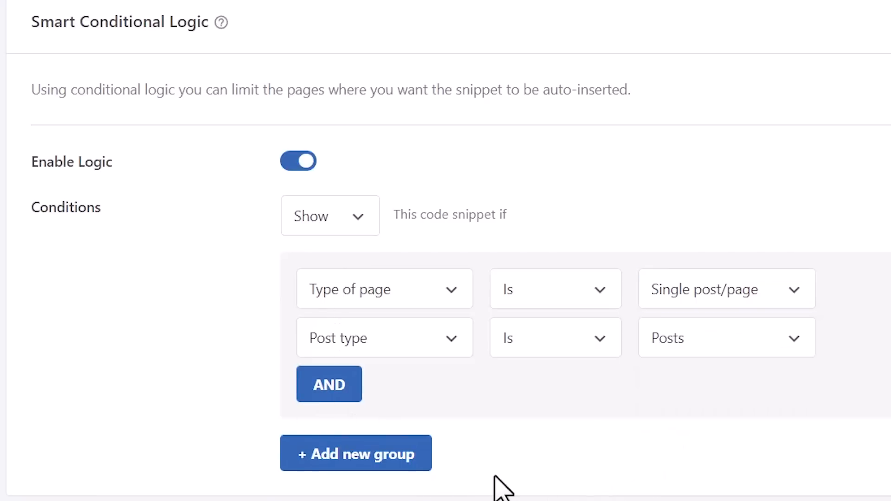